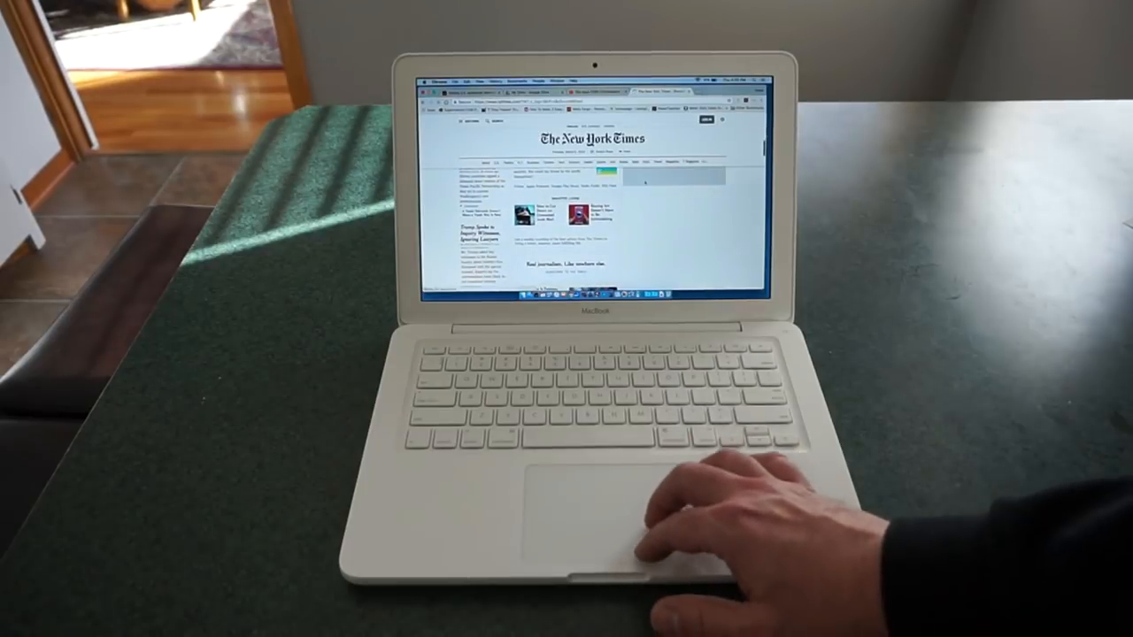
{"action": "scroll", "scroll_direction": "down", "scroll_amount": 3}
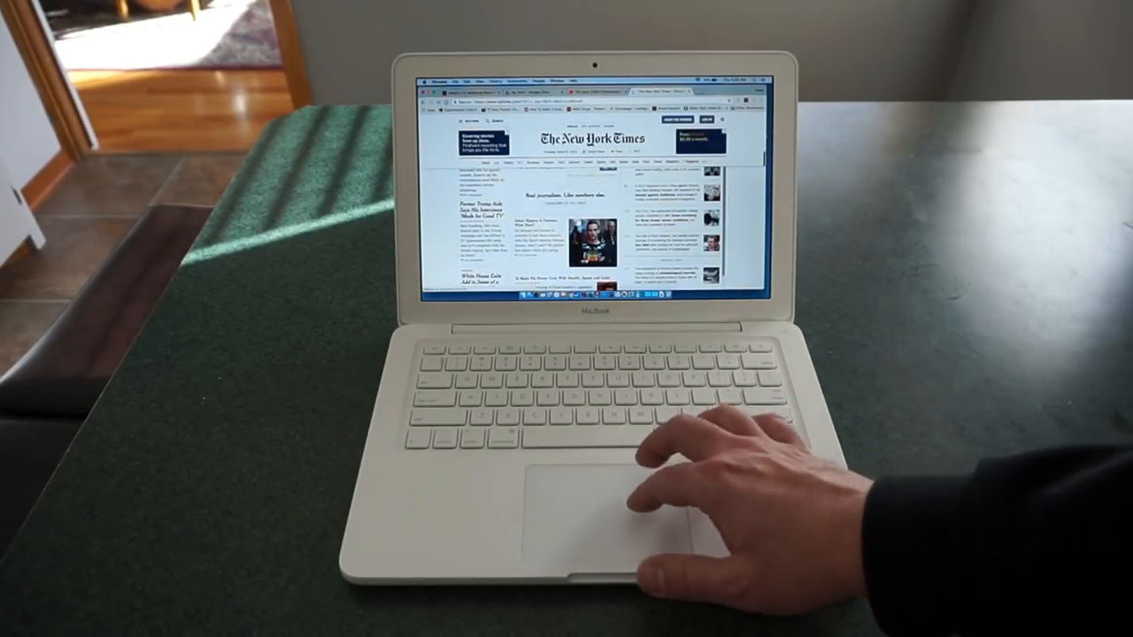
{"action": "scroll", "scroll_direction": "down", "scroll_amount": 3}
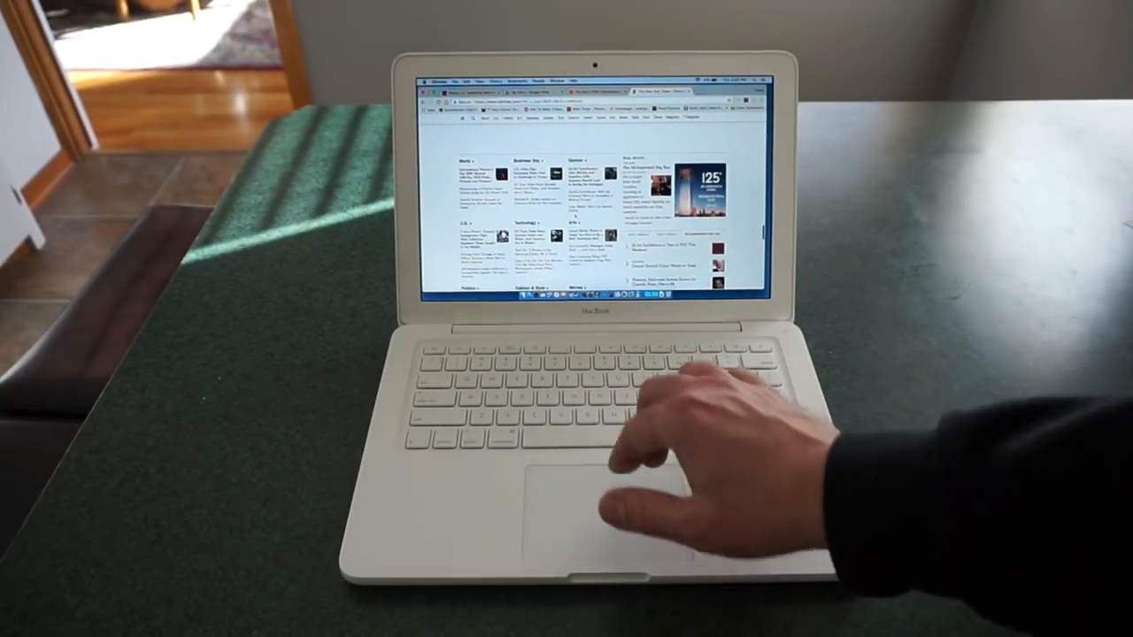
{"action": "scroll", "scroll_direction": "down", "scroll_amount": 3}
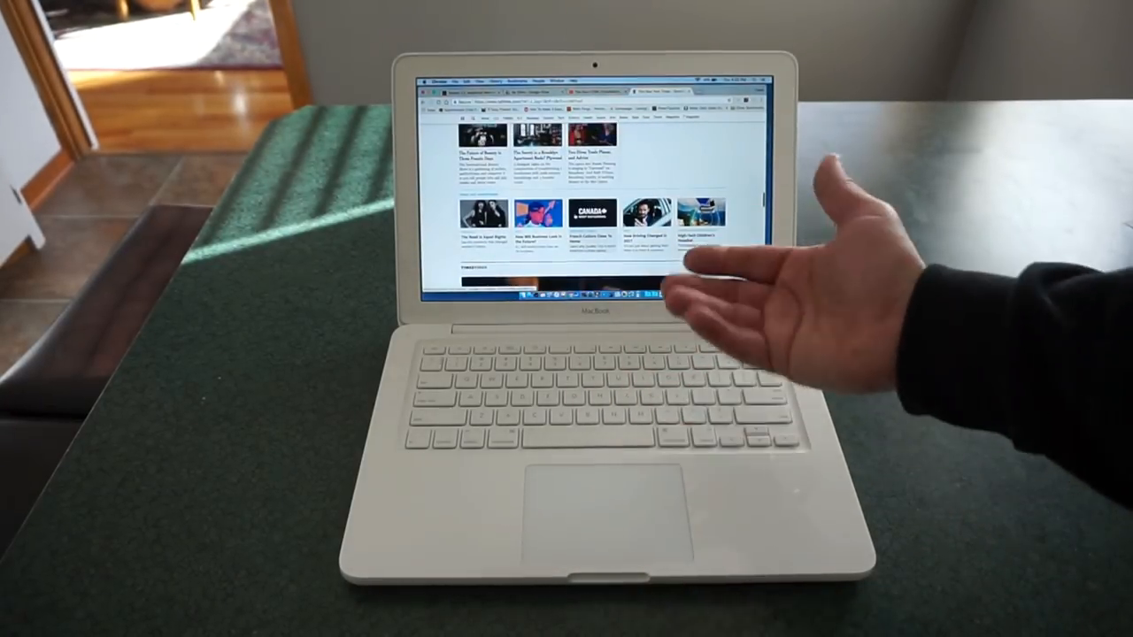